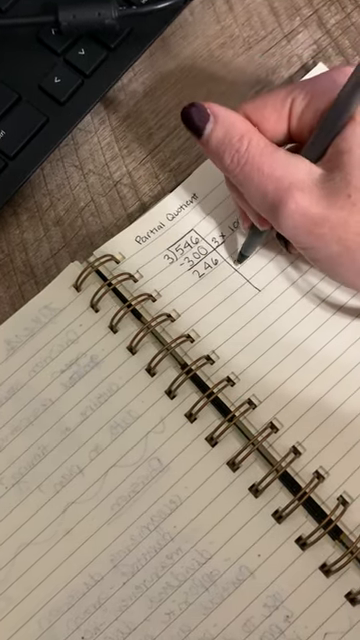
text(3x 100)
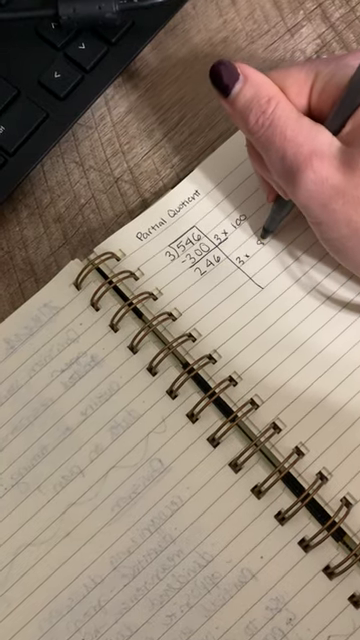